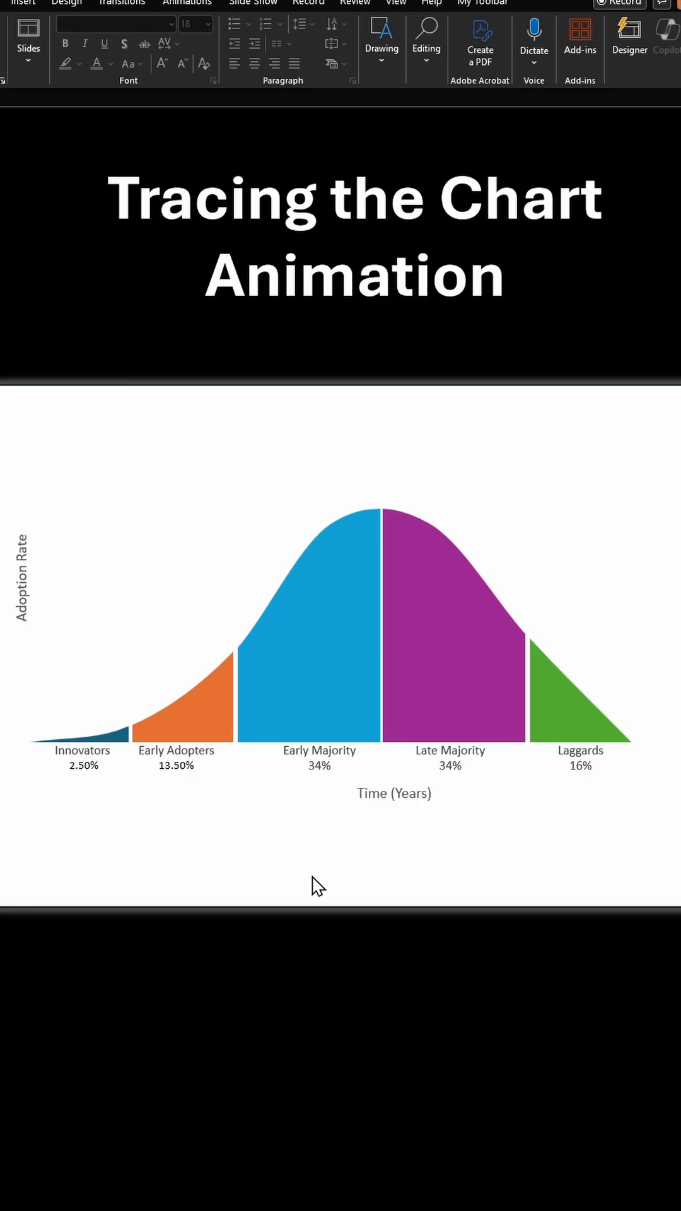
Step: Apply a Wipe entrance animation to the selected bell-curve chart
click(391, 72)
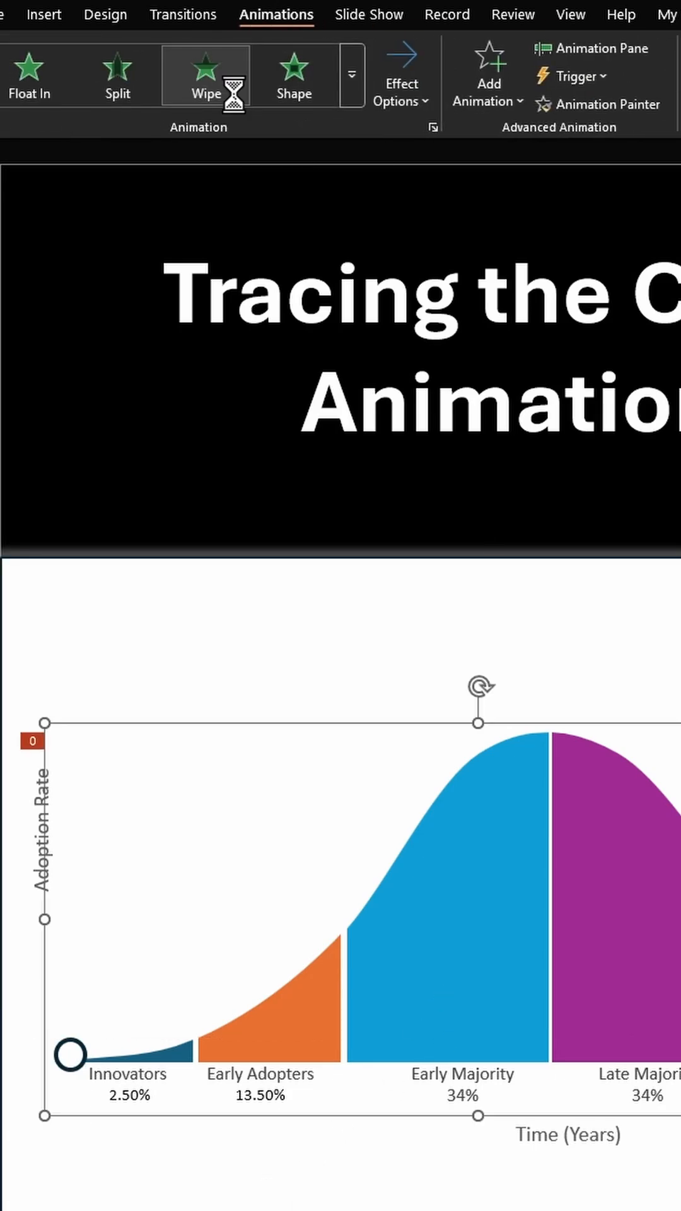
Step: Set the chart's wipe to start With Previous and run for a 10.00-second duration
click(401, 75)
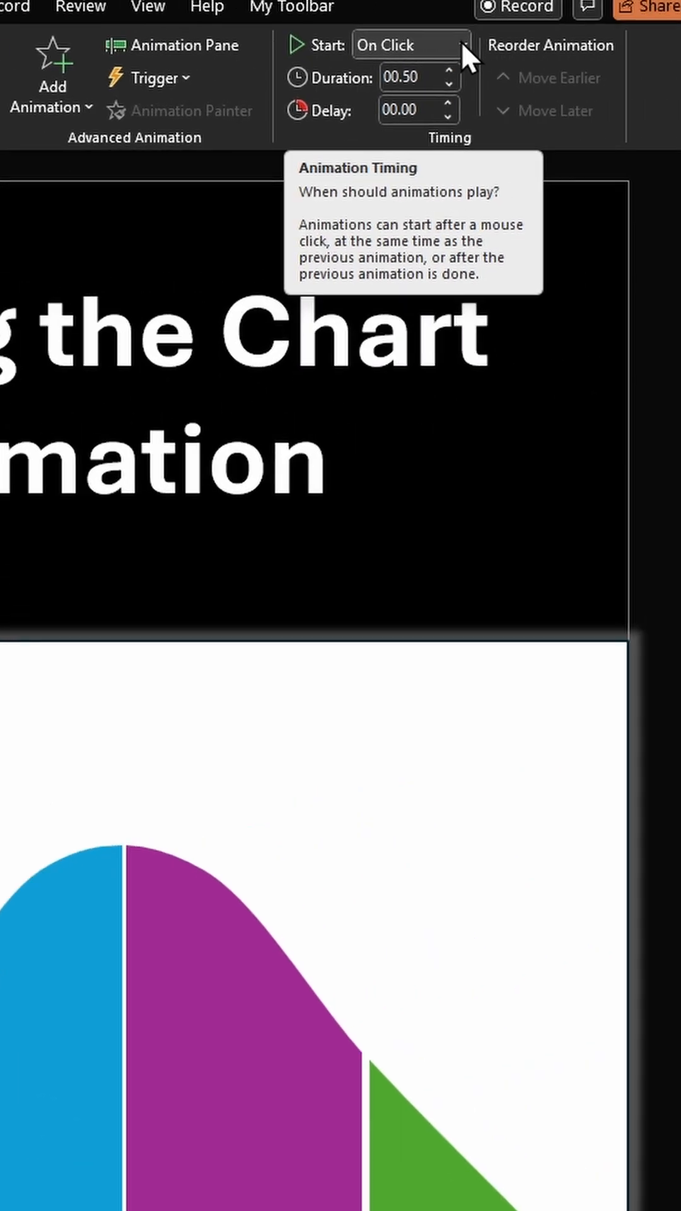
click(461, 45)
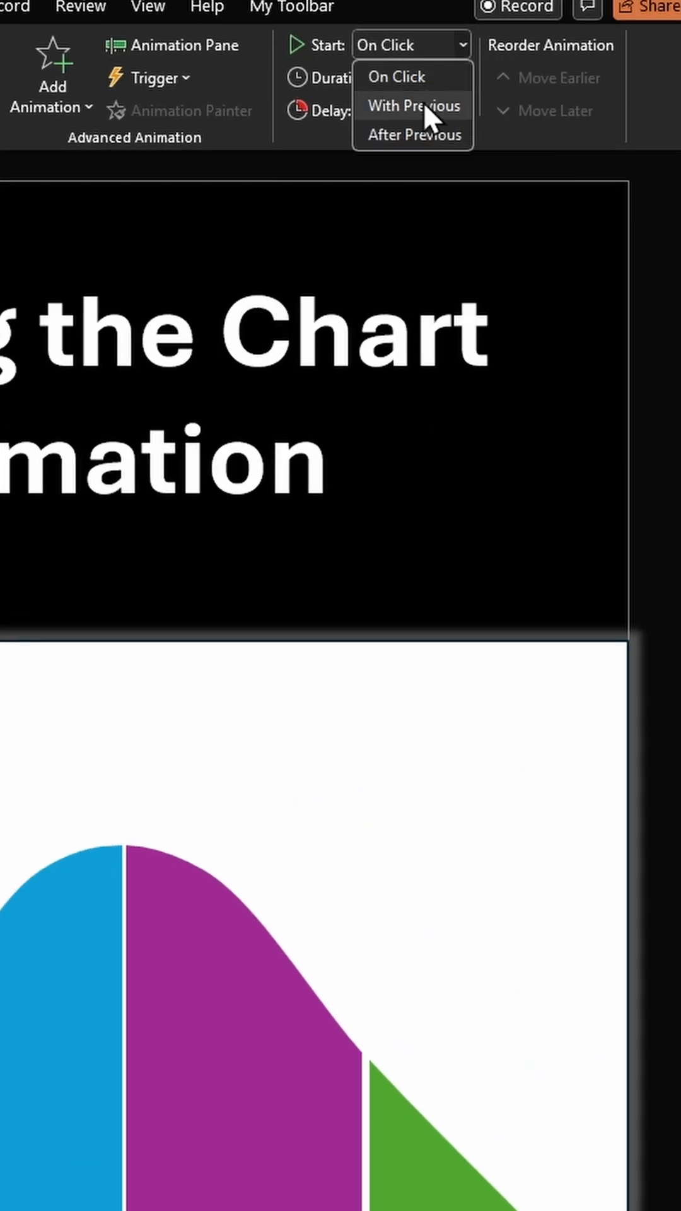
click(414, 106)
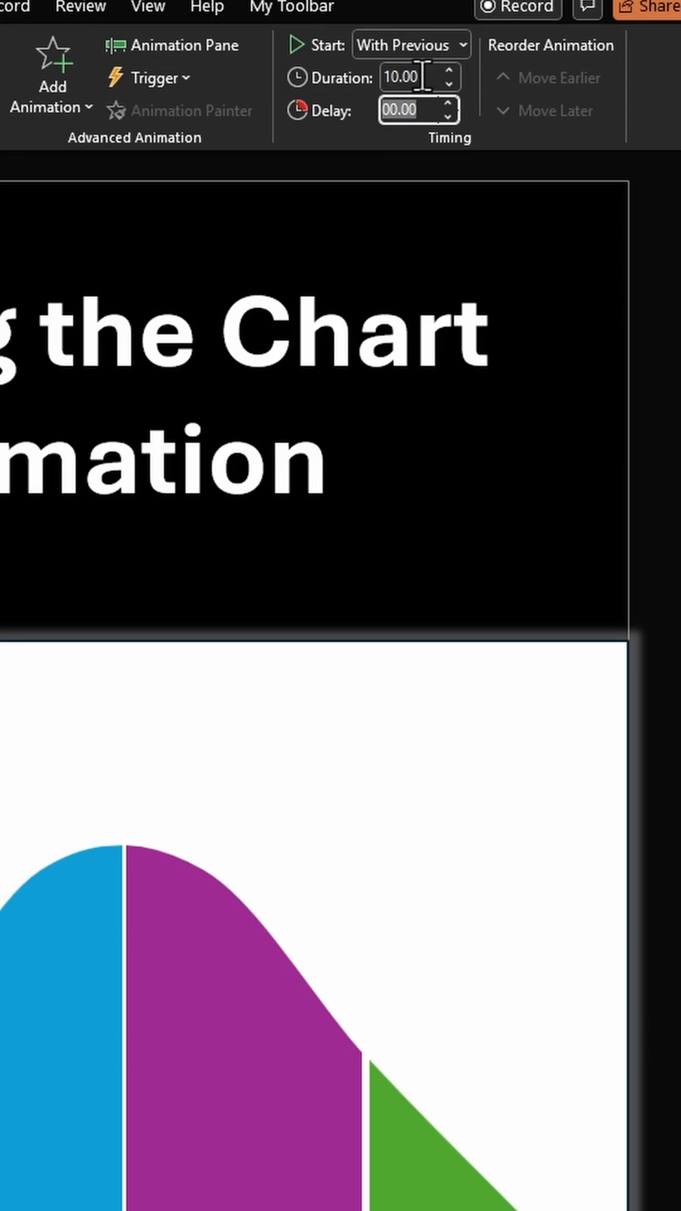
click(446, 105)
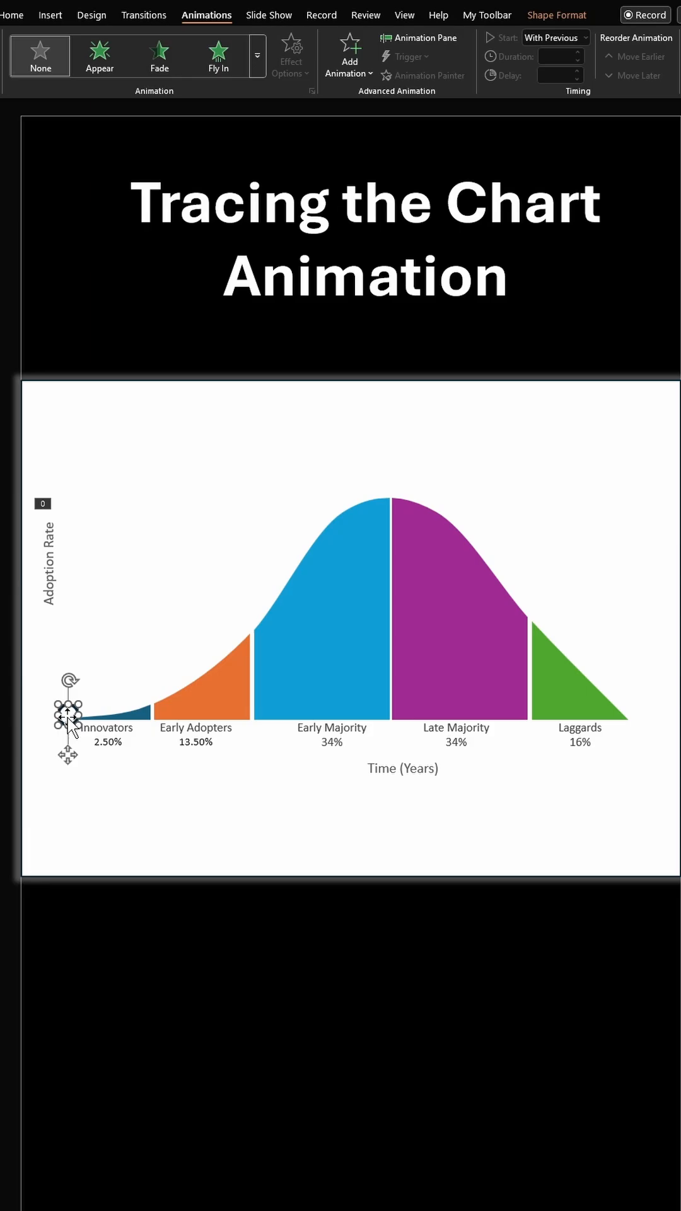
Step: Give the small circle a Custom Path motion animation drawn along the bell curve
click(348, 55)
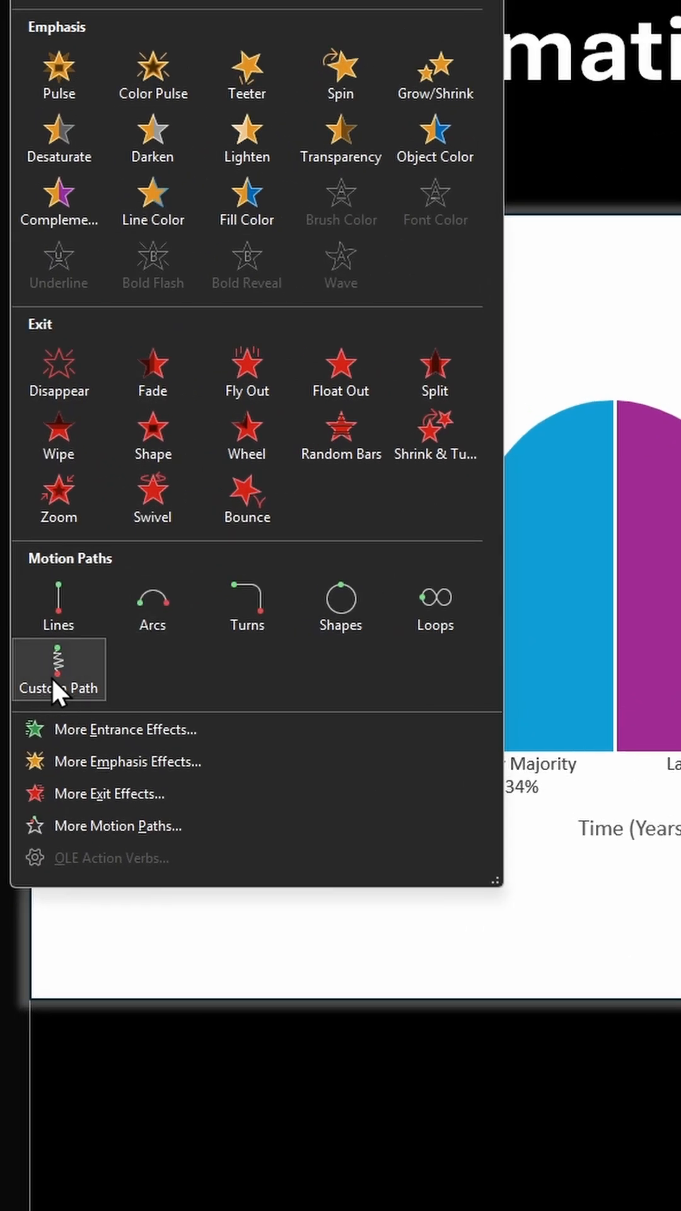
click(58, 669)
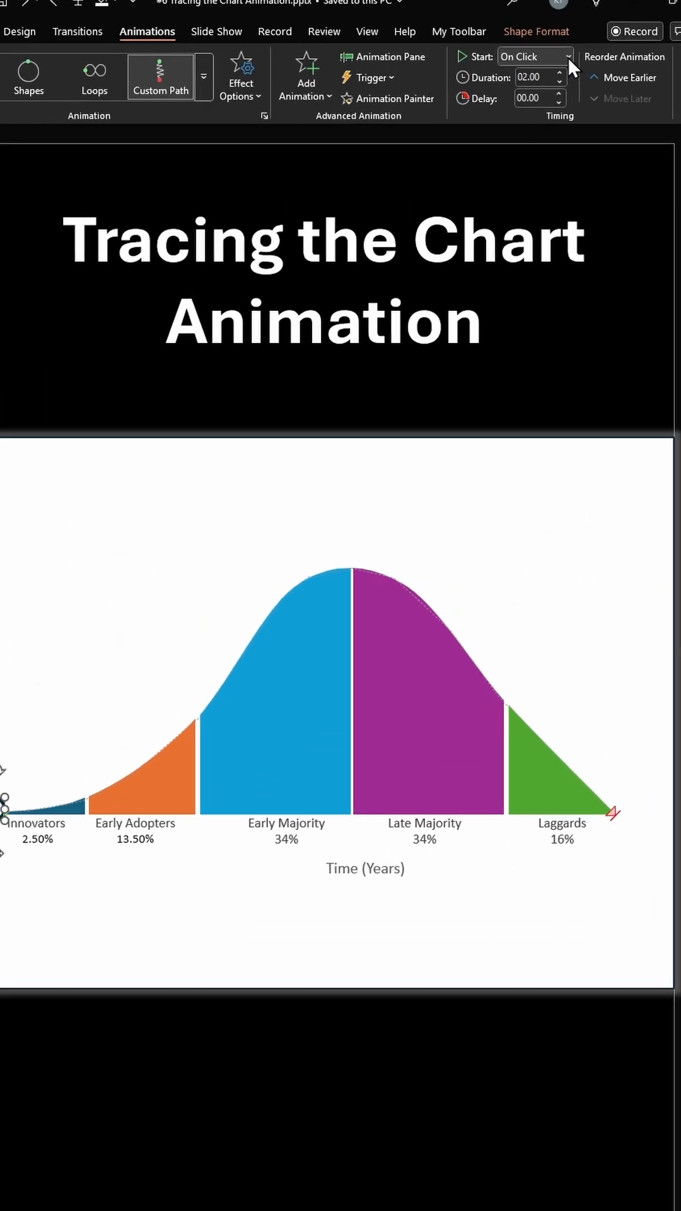
Step: Start the circle's motion path With Previous so it runs alongside the chart's wipe
click(568, 57)
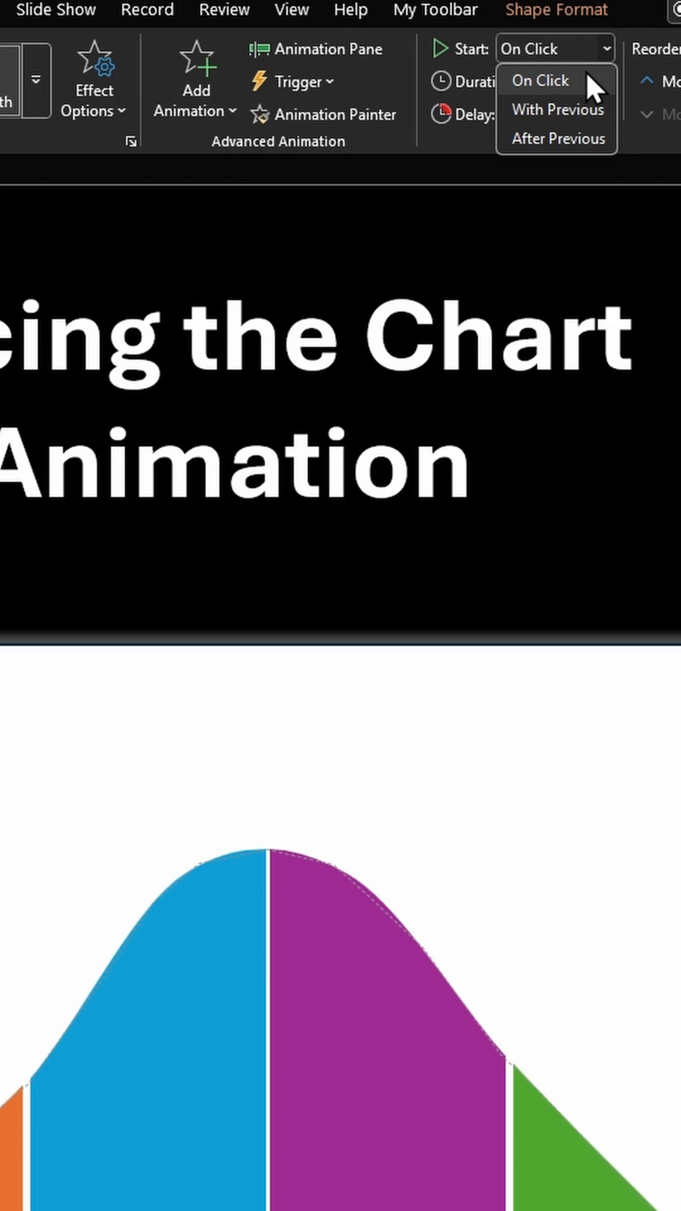
click(557, 109)
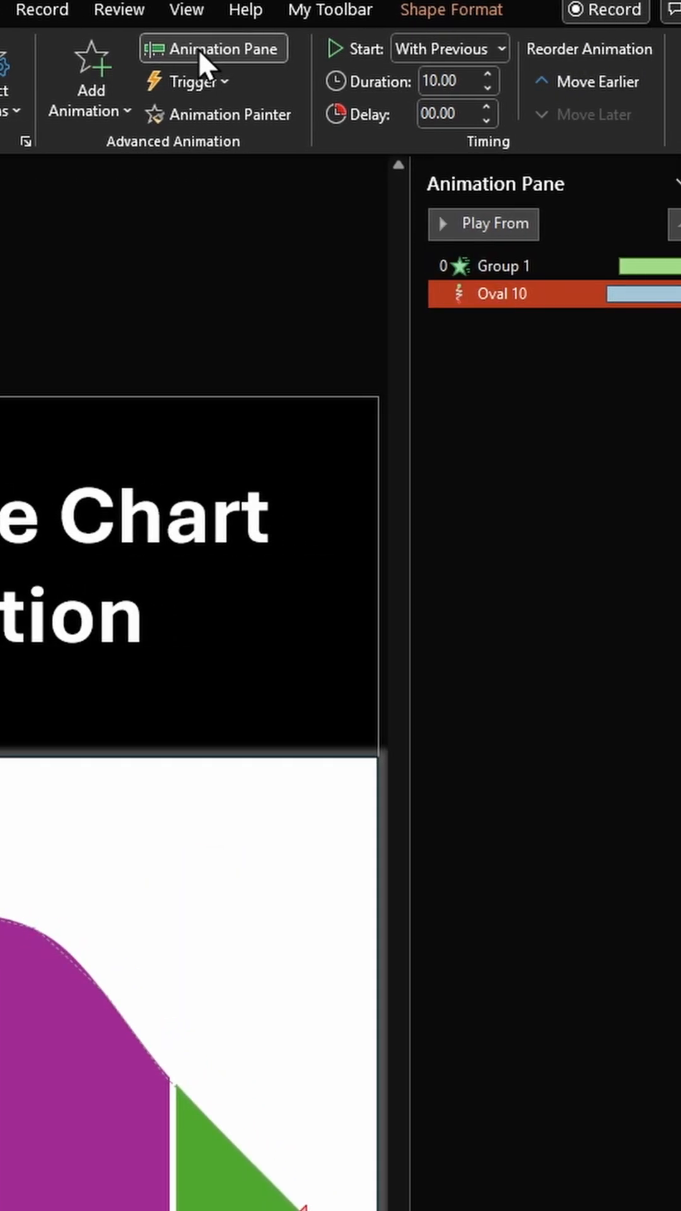
Step: Open Effect Options for Oval 10's path to set 5-second smooth start and end
click(656, 294)
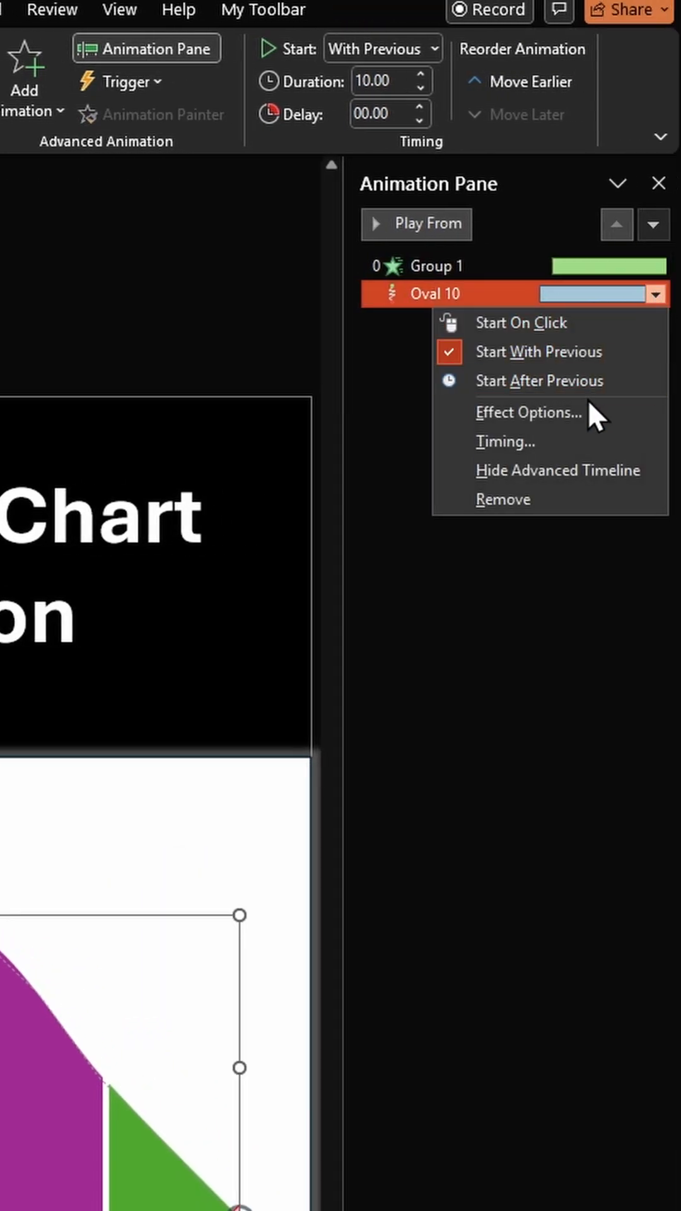
click(527, 412)
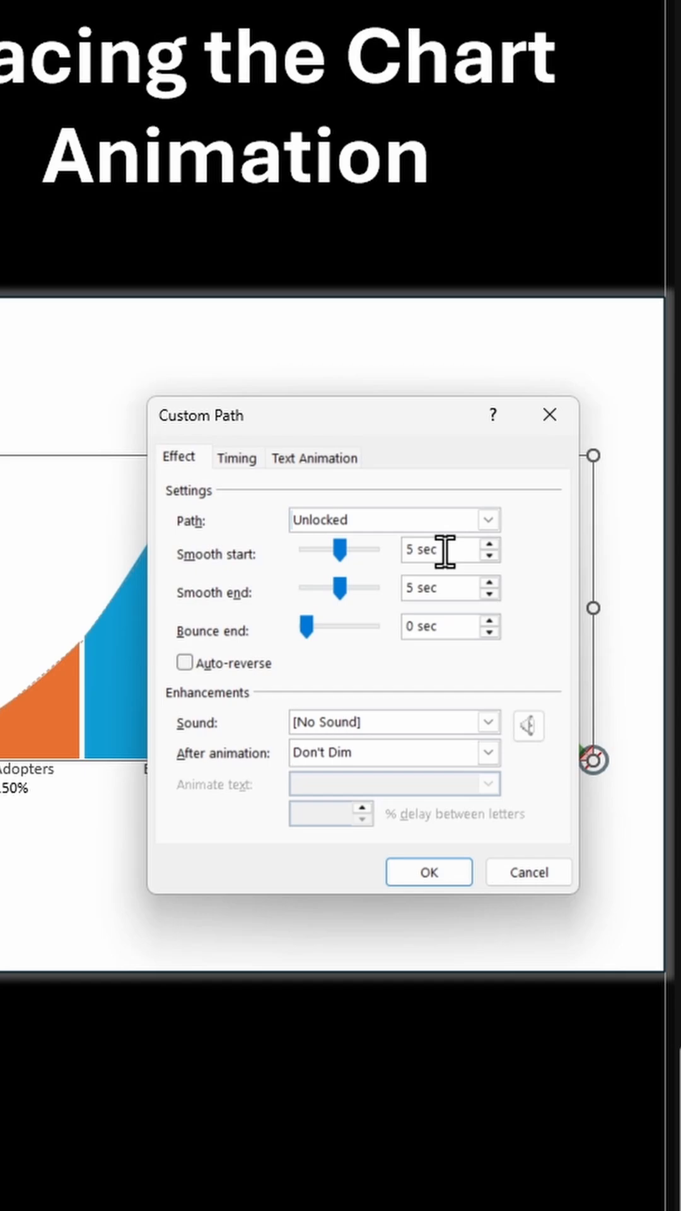